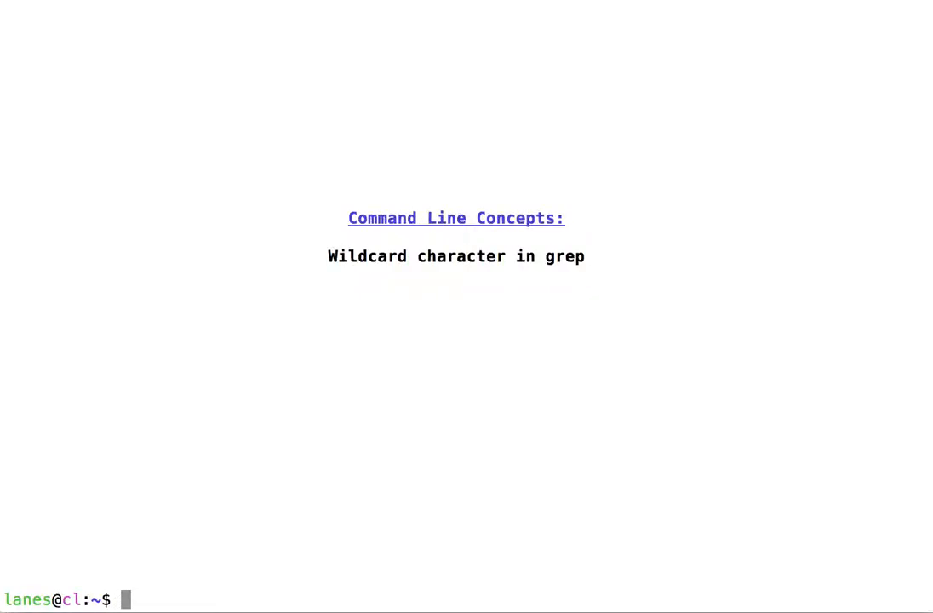
Enter the command man grep at the shell prompt without running it
type("man g")
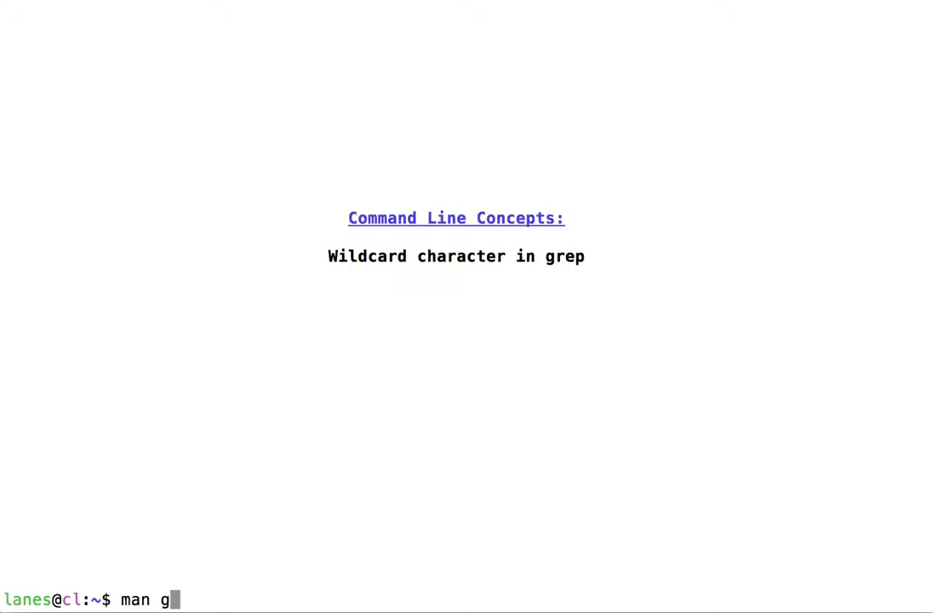
type("rep")
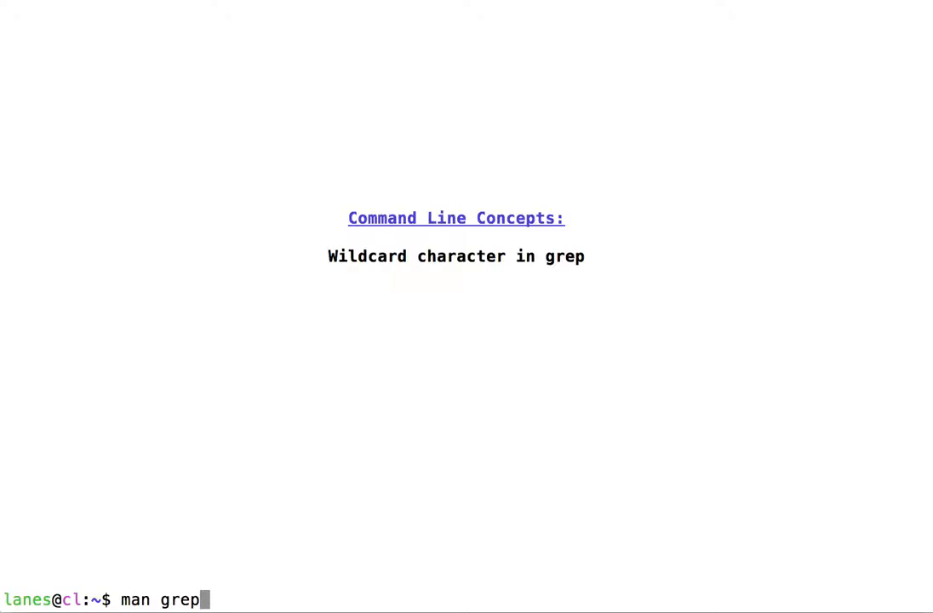
Run man grep and select the word PATTERN in the SYNOPSIS line
key("Return")
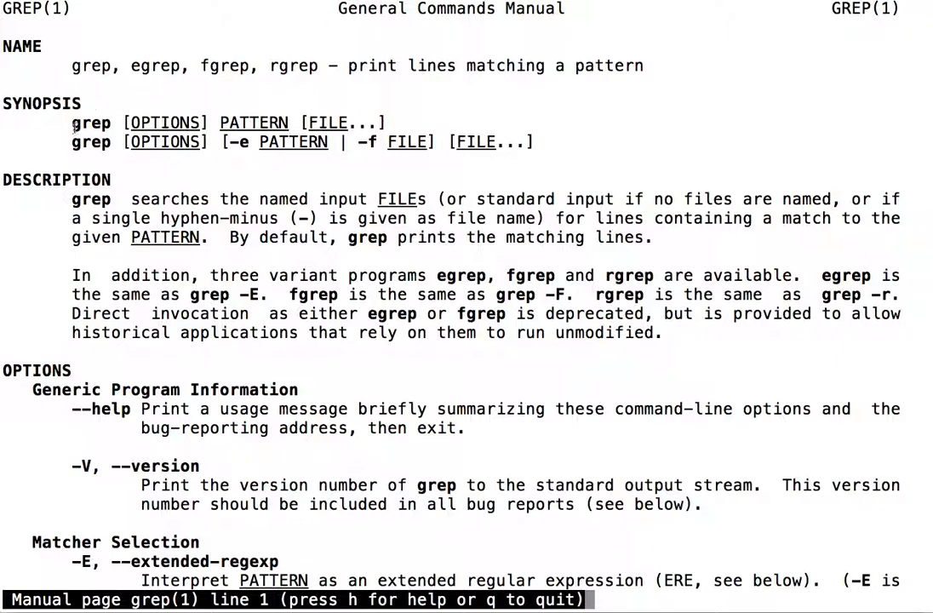
double_click(90, 123)
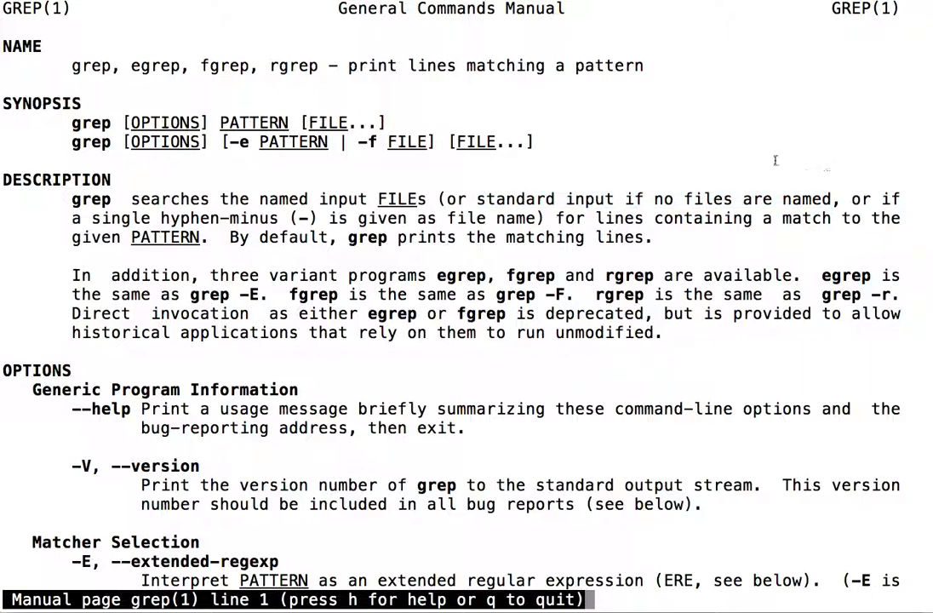
double_click(254, 123)
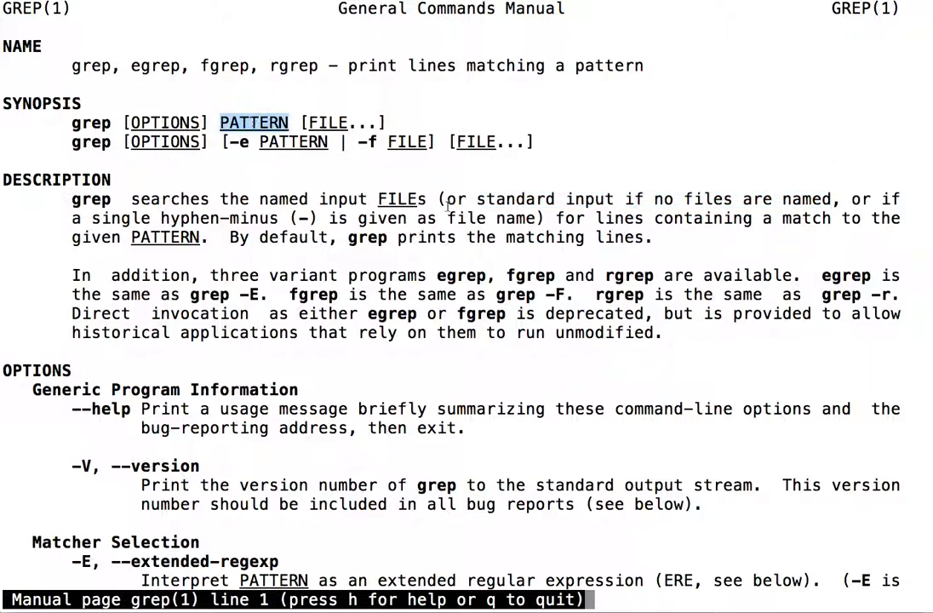
mouse_move(557, 167)
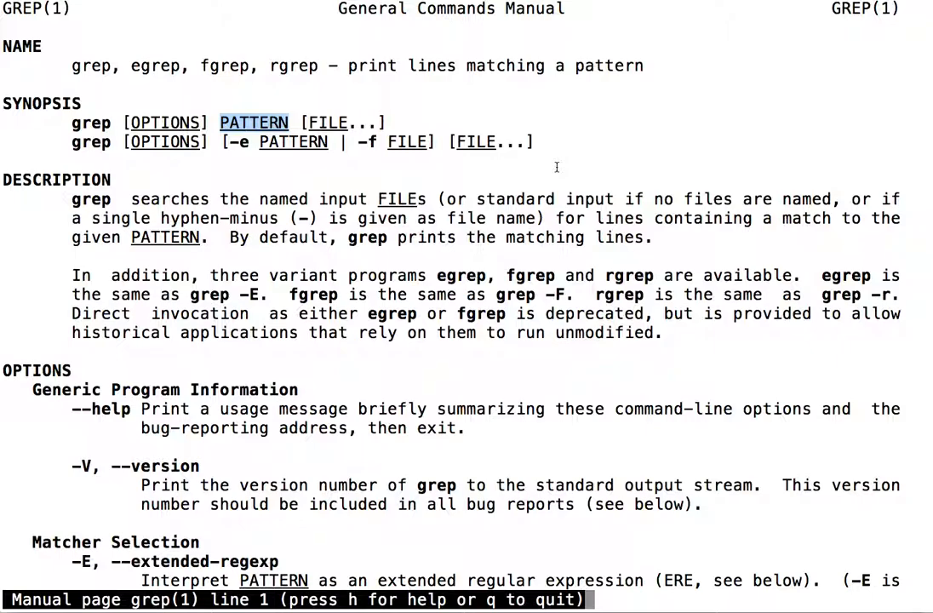
Scroll the grep manual down past the options to the REGULAR EXPRESSIONS section
scroll("down", 3)
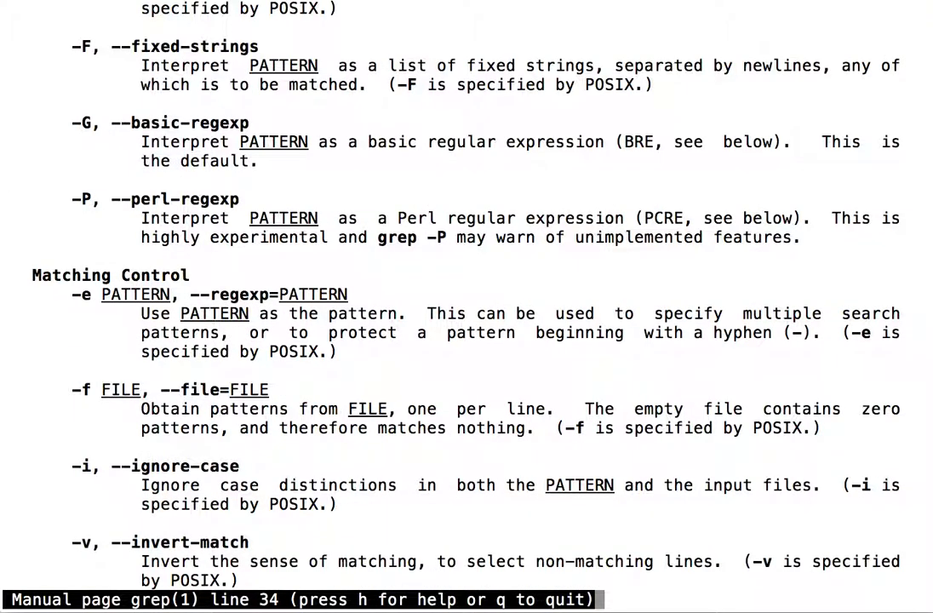
scroll("down", 3)
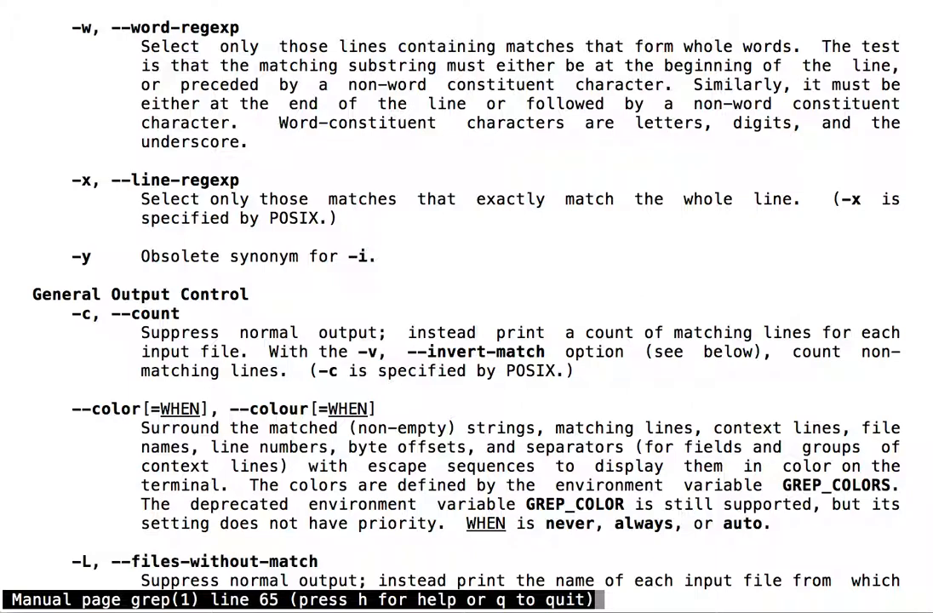
scroll("down", 3)
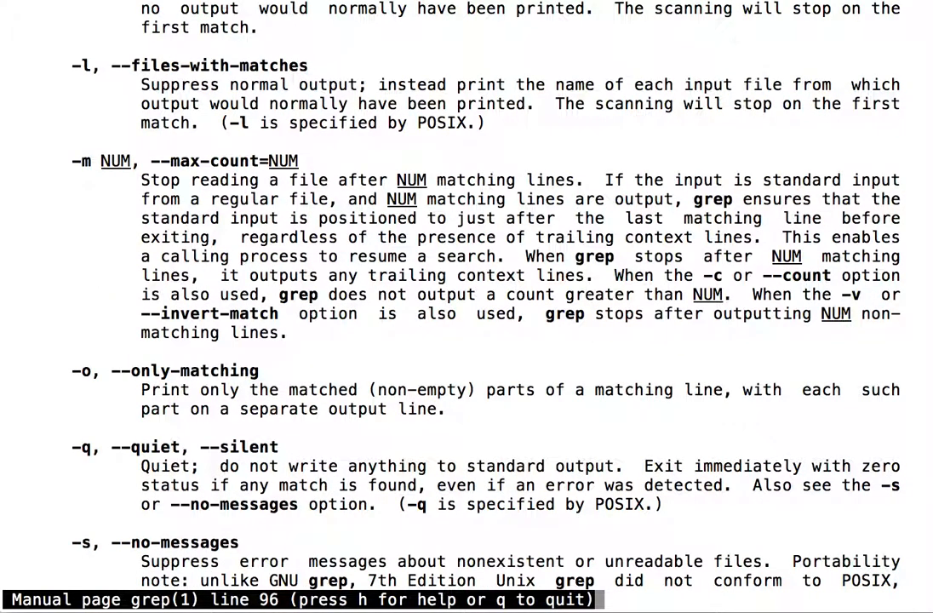
scroll("down", 3)
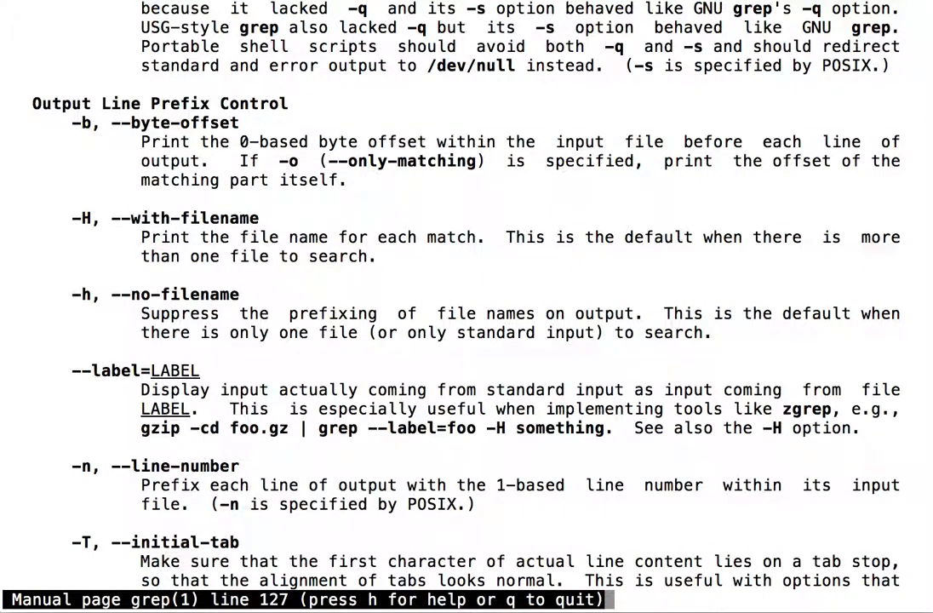
scroll("down", 3)
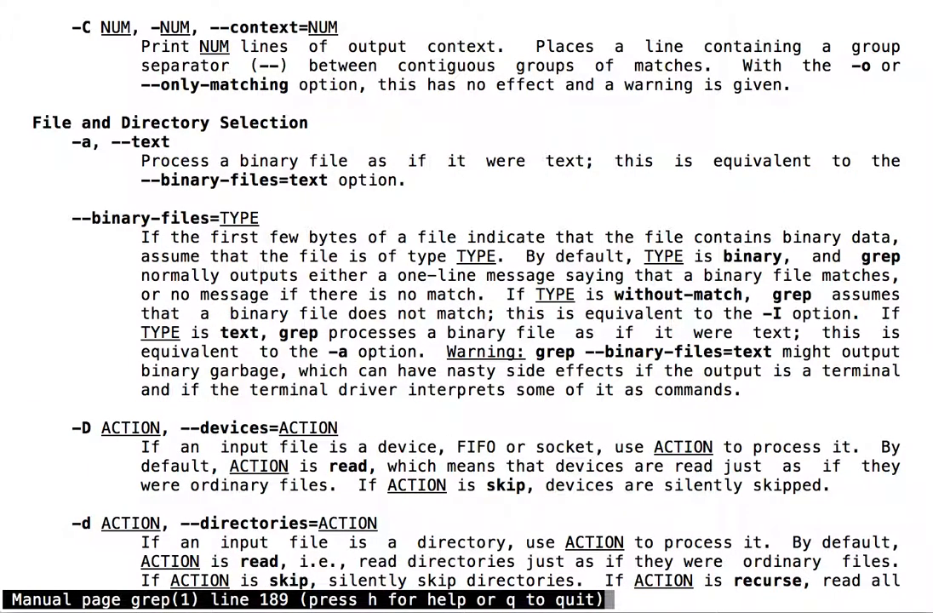
scroll("down", 3)
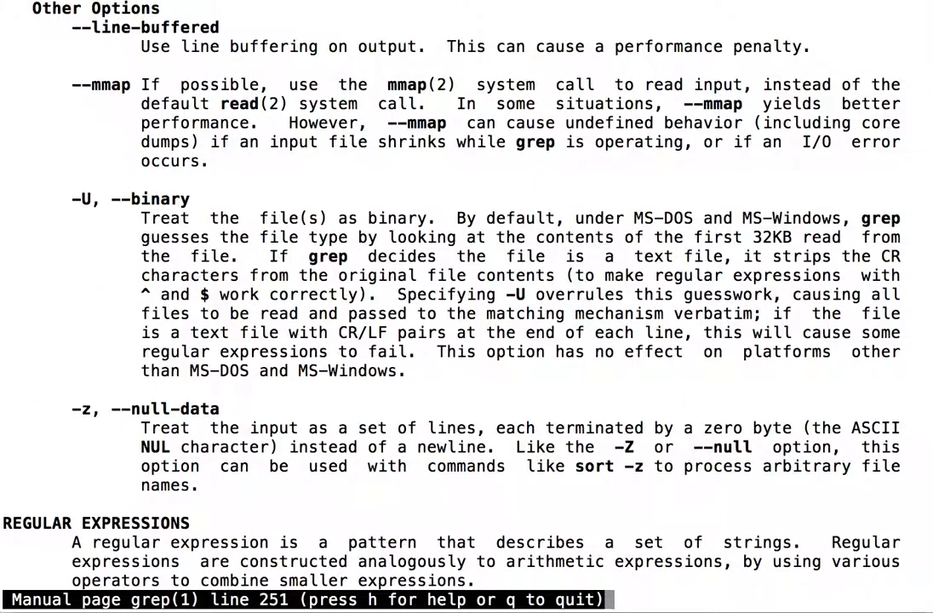
scroll("down", 3)
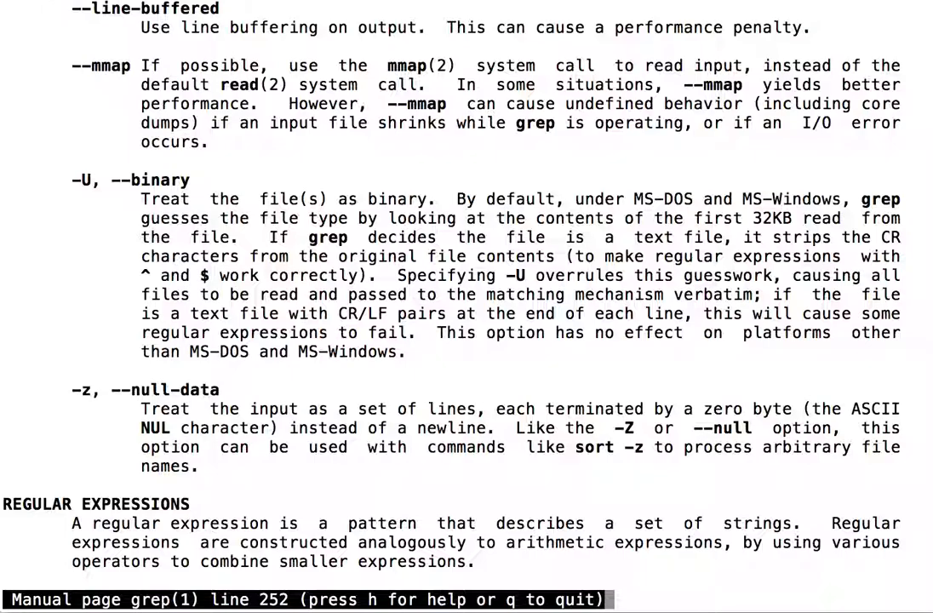
scroll("down", 3)
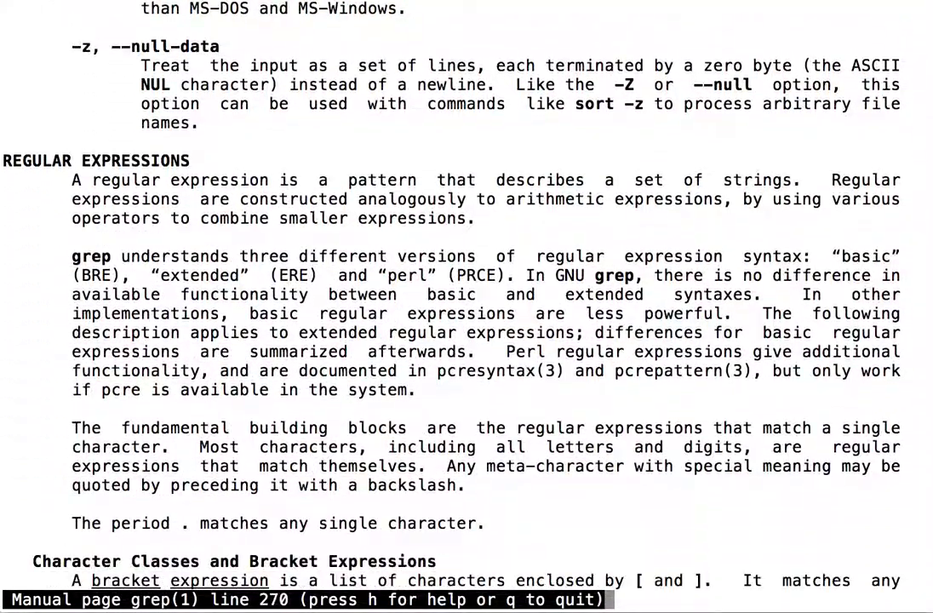
scroll("down", 3)
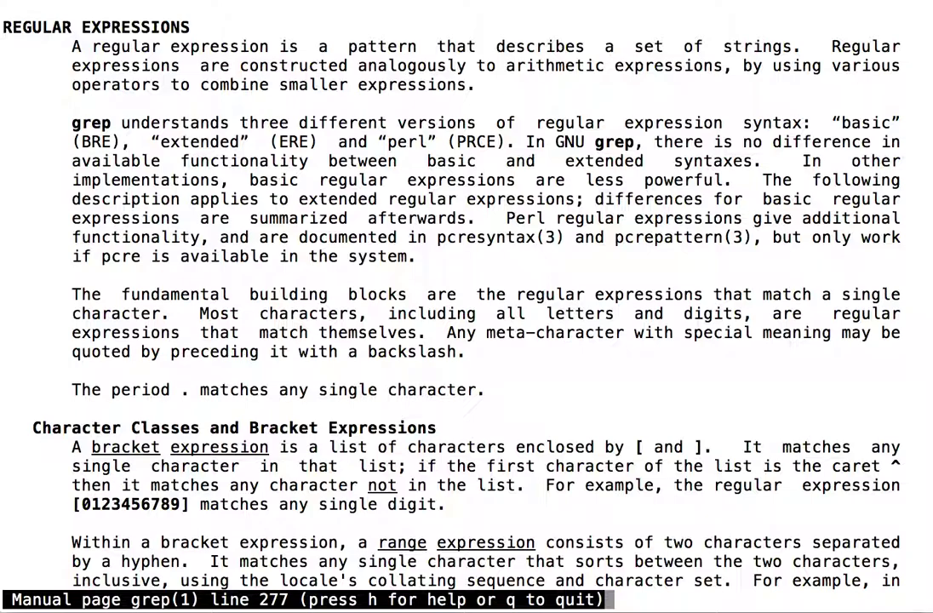
mouse_move(337, 47)
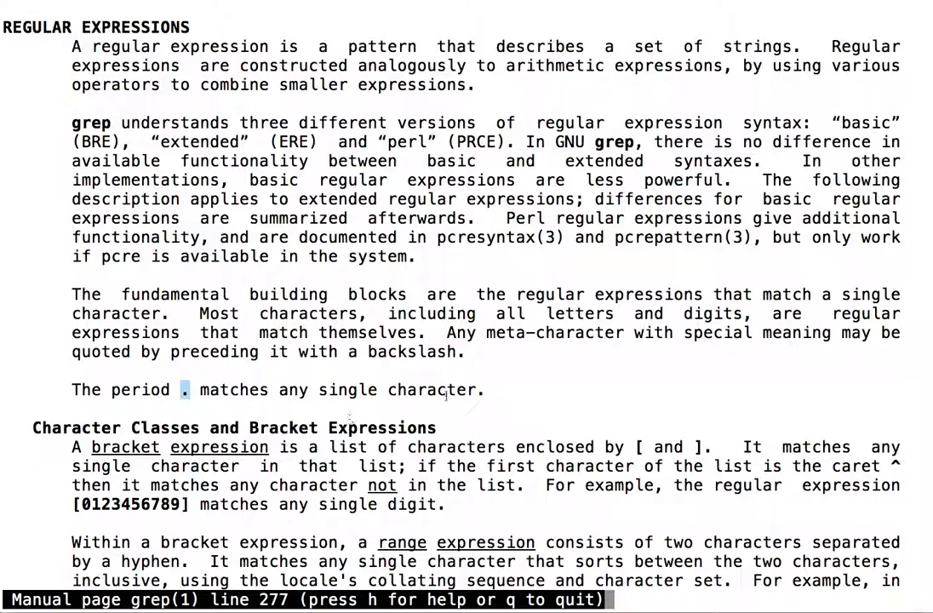
mouse_move(575, 371)
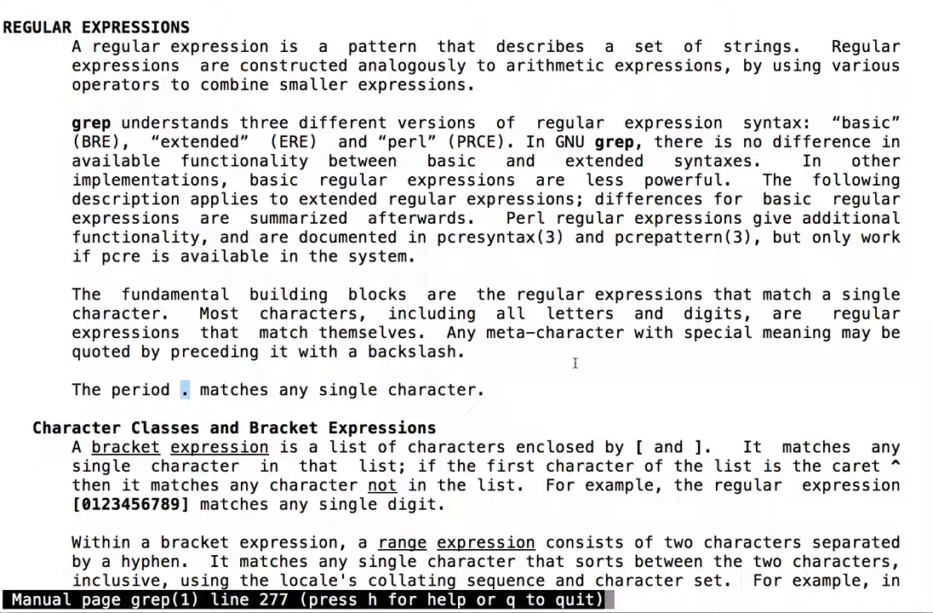
Quit the grep manual with q and return to the shell prompt
key("q")
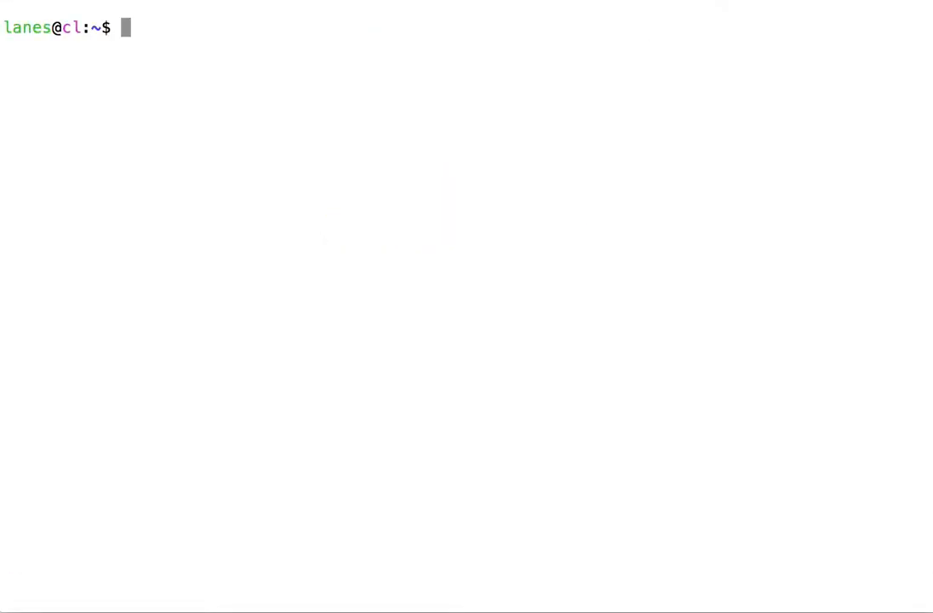
View /usr/share/dict/words in less, page down to the 'Au' words, then quit
type("le")
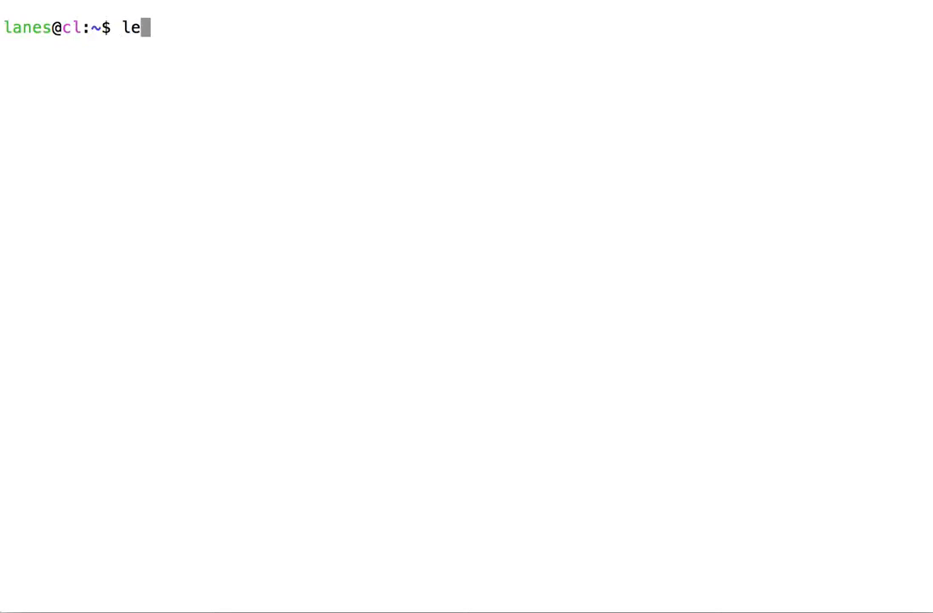
type("ss /usr/s")
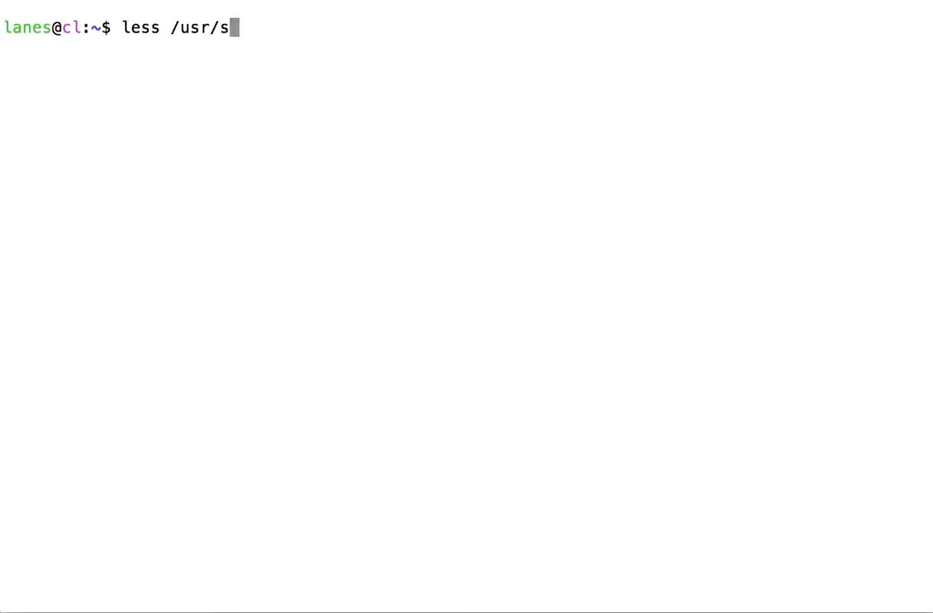
type("hare/dict")
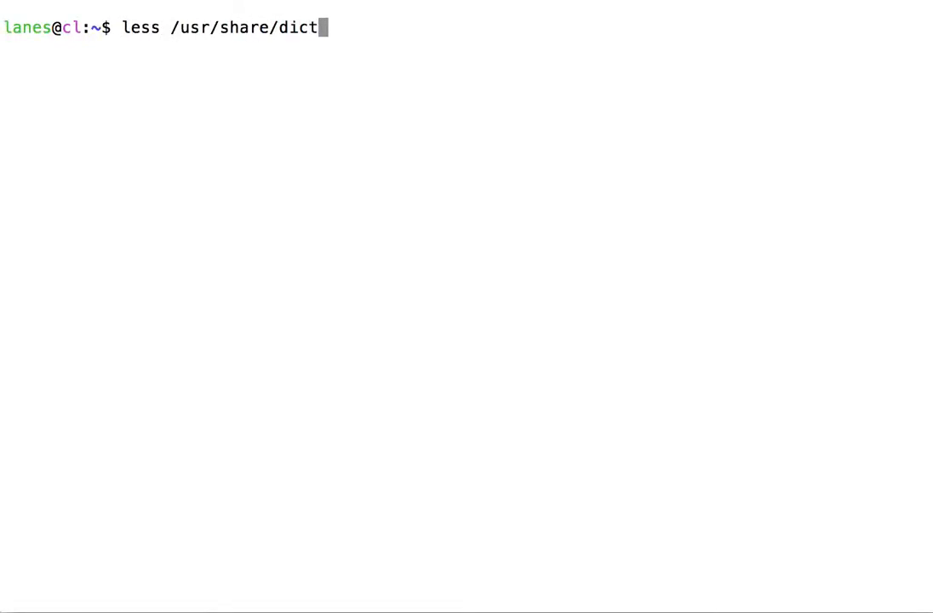
key("Return")
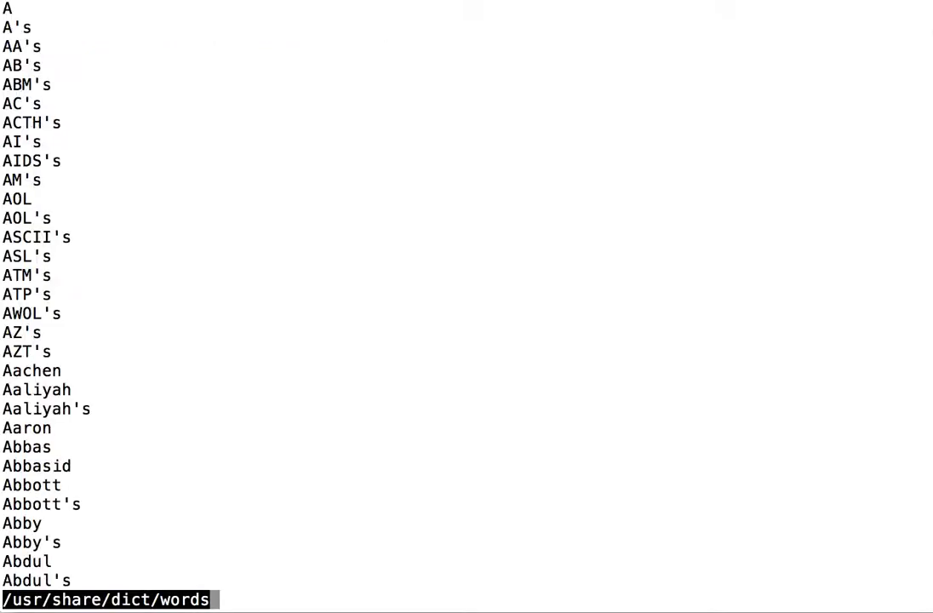
scroll("down", 3)
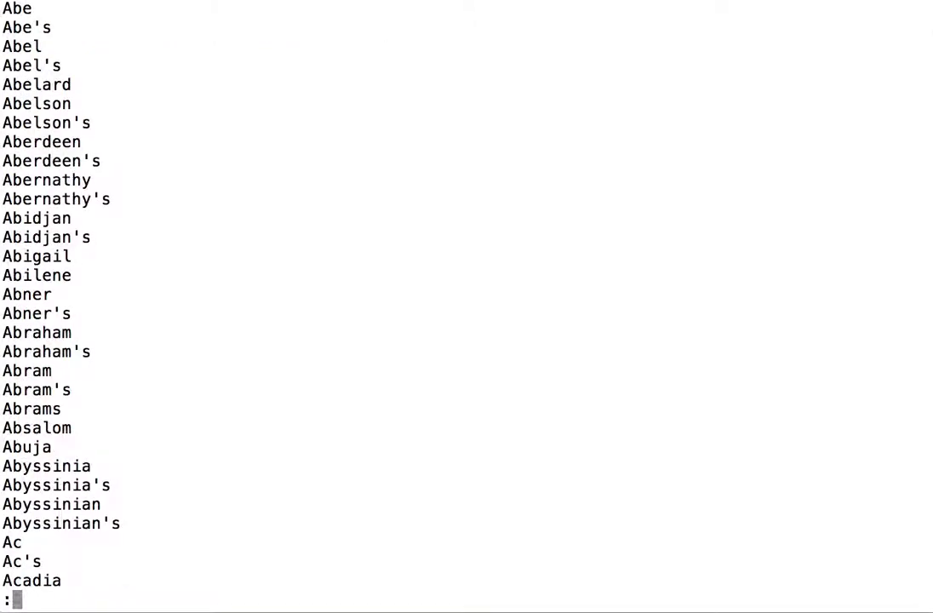
scroll("down", 3)
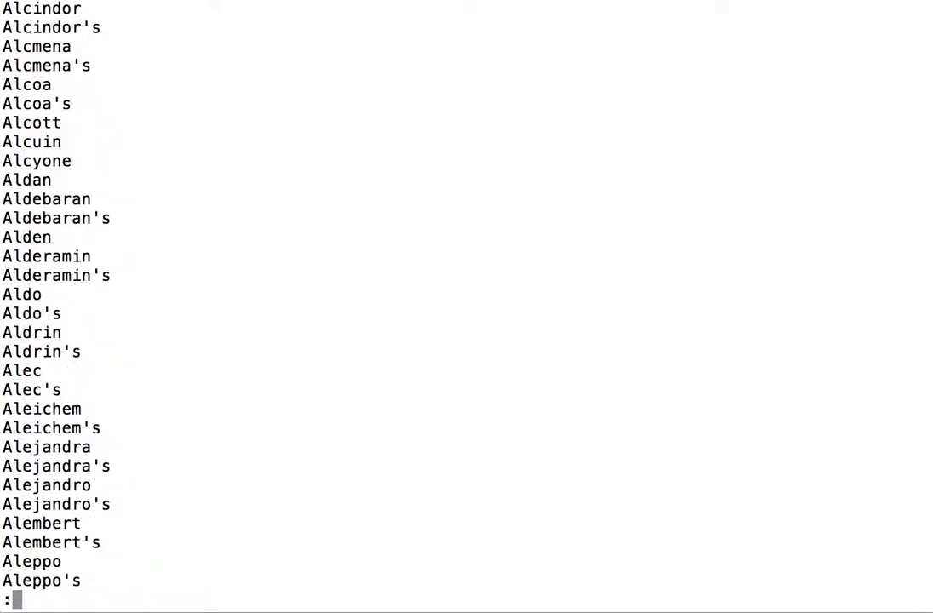
scroll("down", 3)
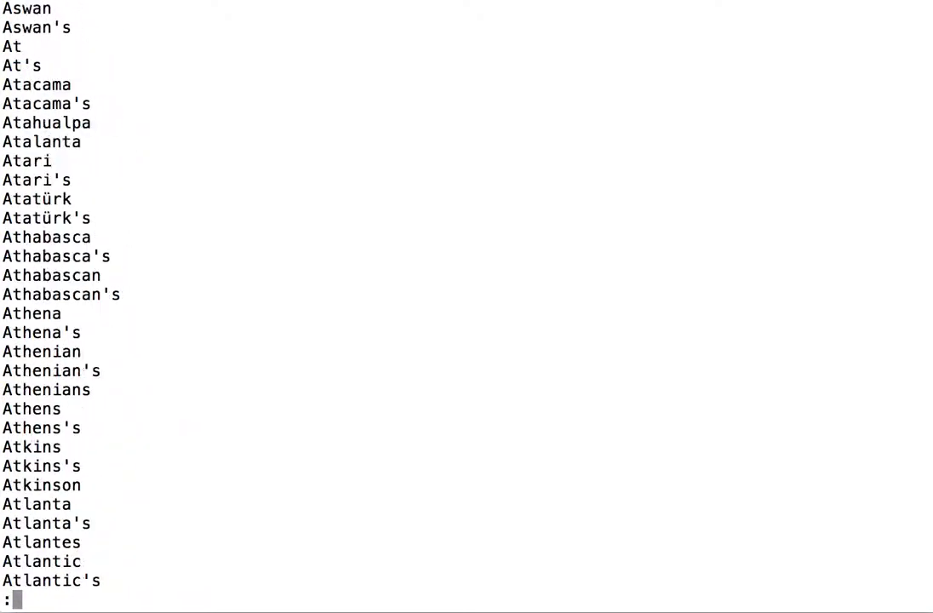
scroll("down", 3)
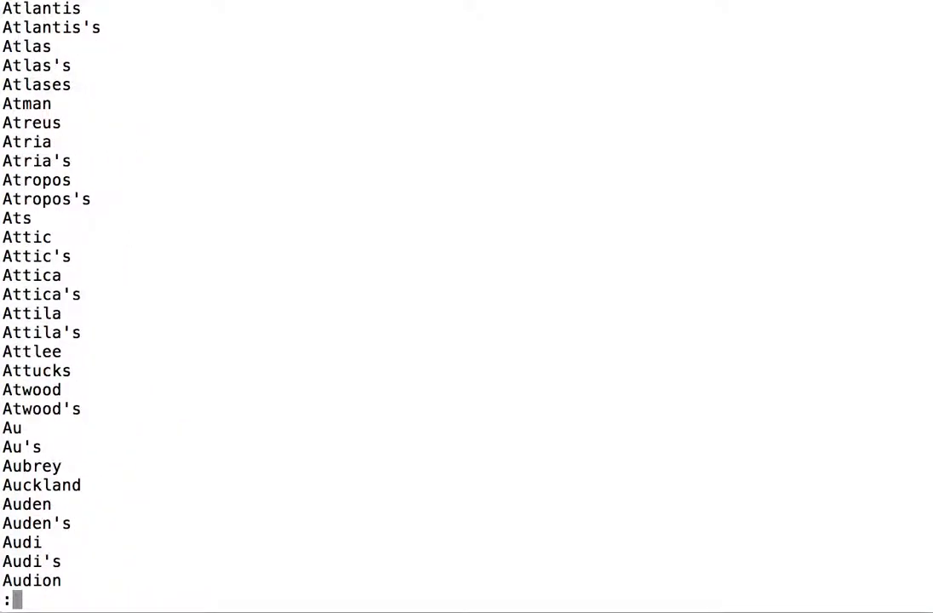
key("q")
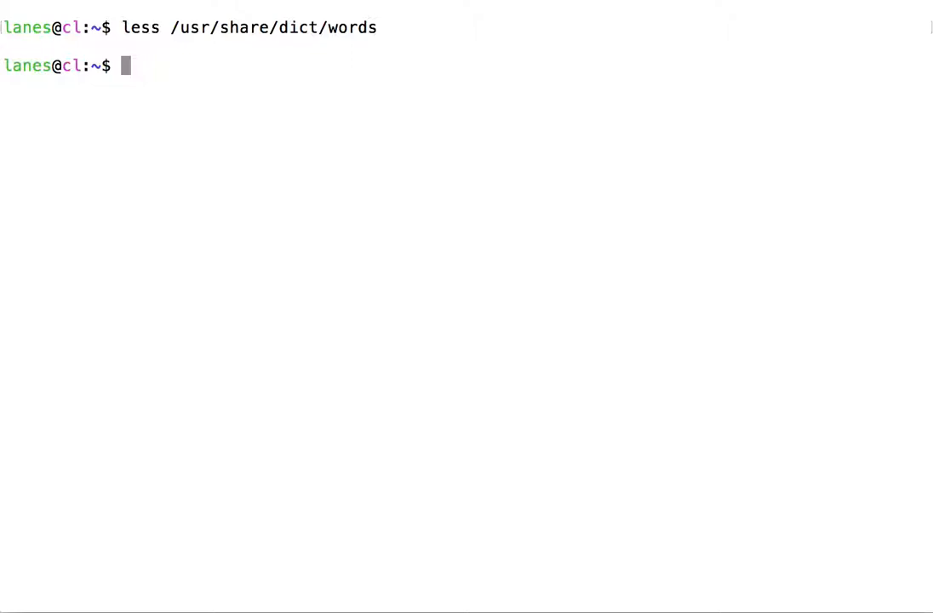
Begin a new grep command for 'u at the prompt
type("grep 'u")
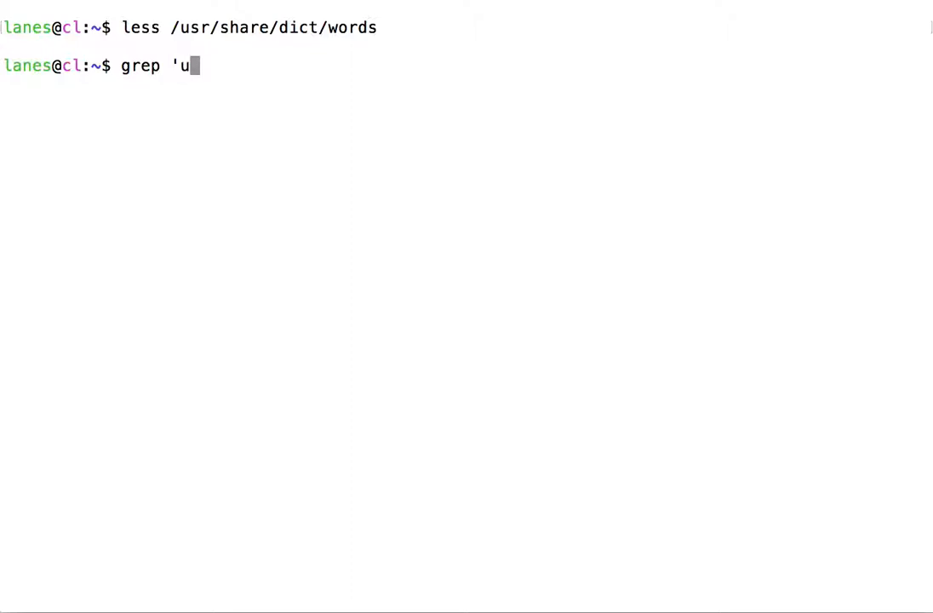
Run grep 'un.' /usr/share/dict, which reports the path is a directory
type("n")
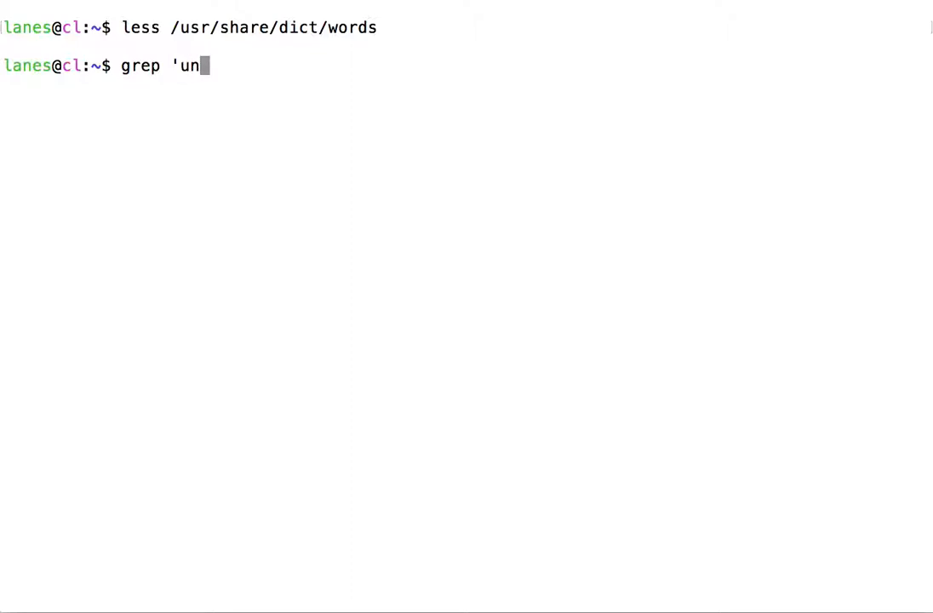
type(".' /u")
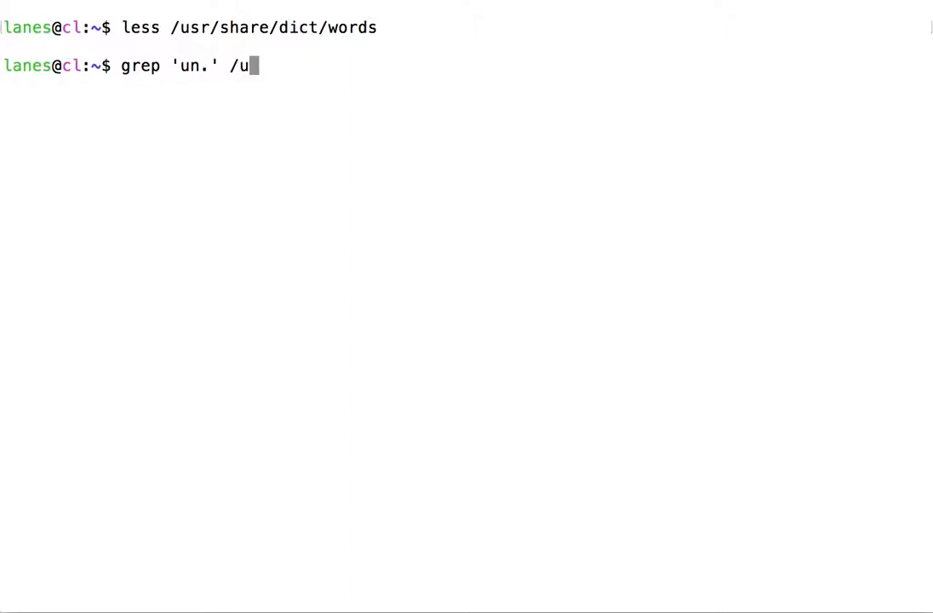
type("sr/share/d")
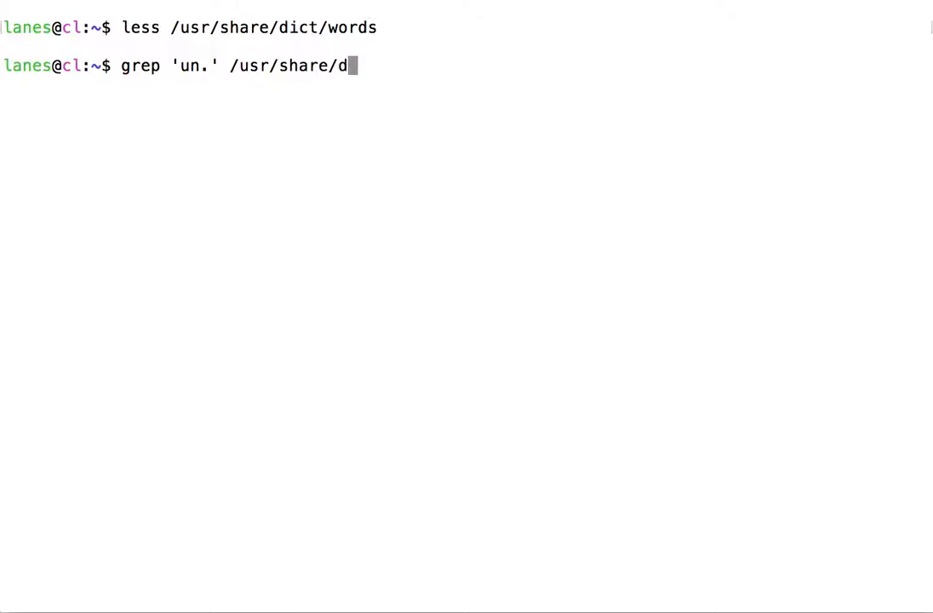
type("ict")
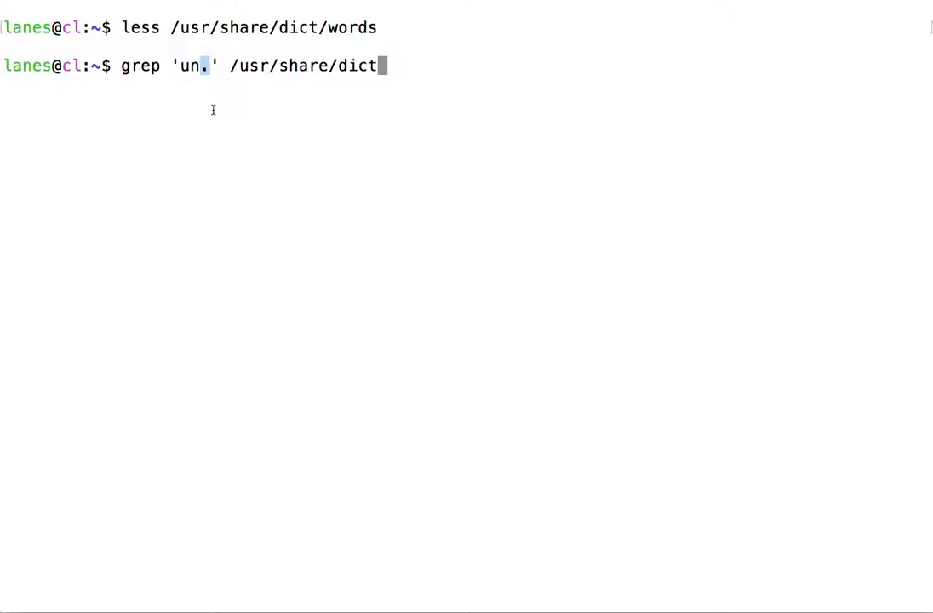
mouse_move(191, 58)
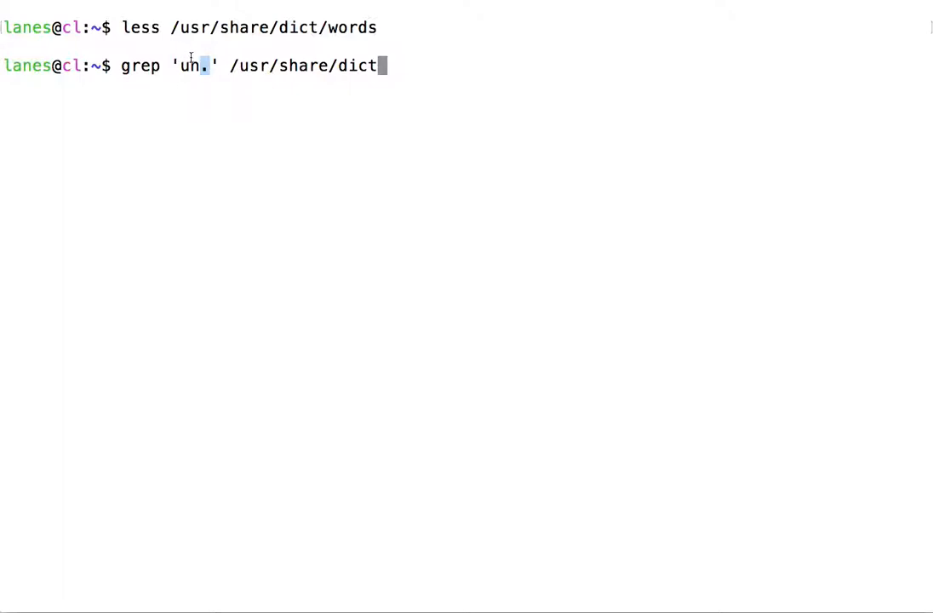
mouse_move(215, 147)
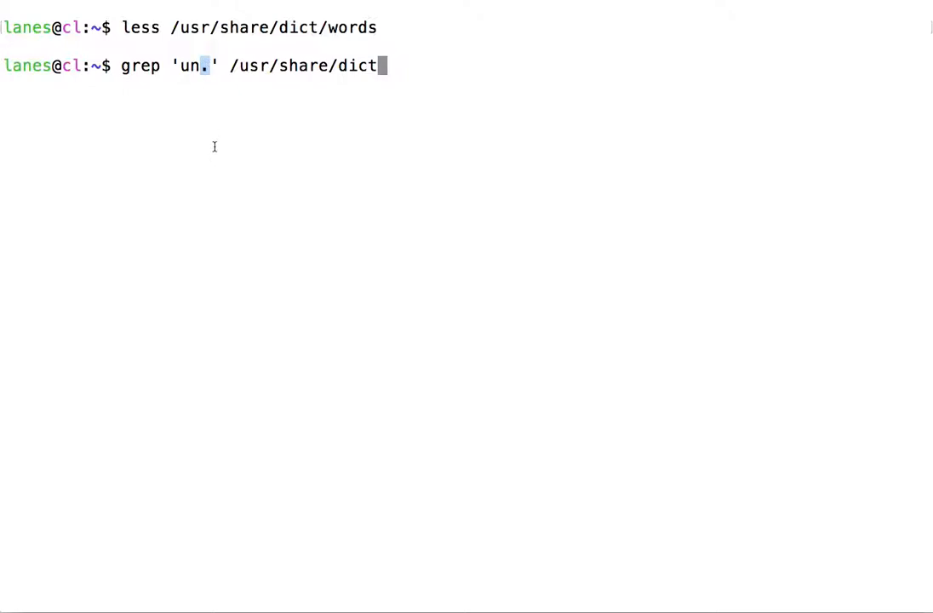
mouse_move(412, 63)
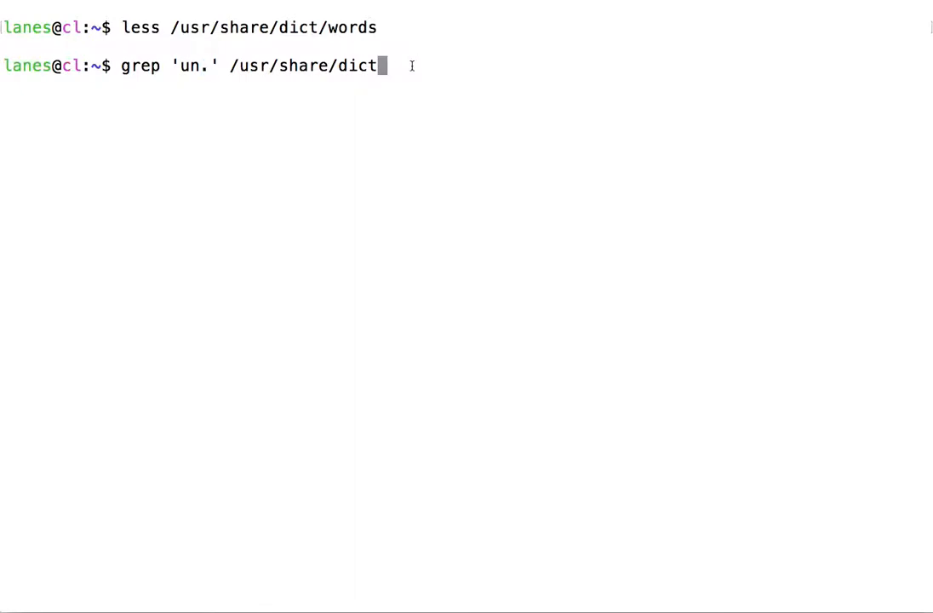
key("Return")
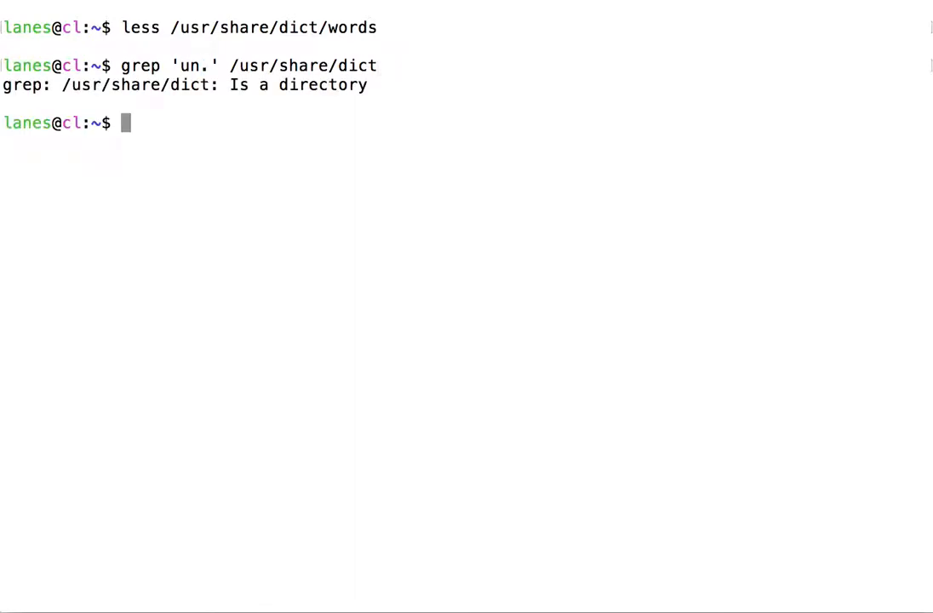
Run grep 'un.' /usr/share/dict/words to list matches ending at 'youngsters'
type("grep 'un.' /usr/share/dict/words")
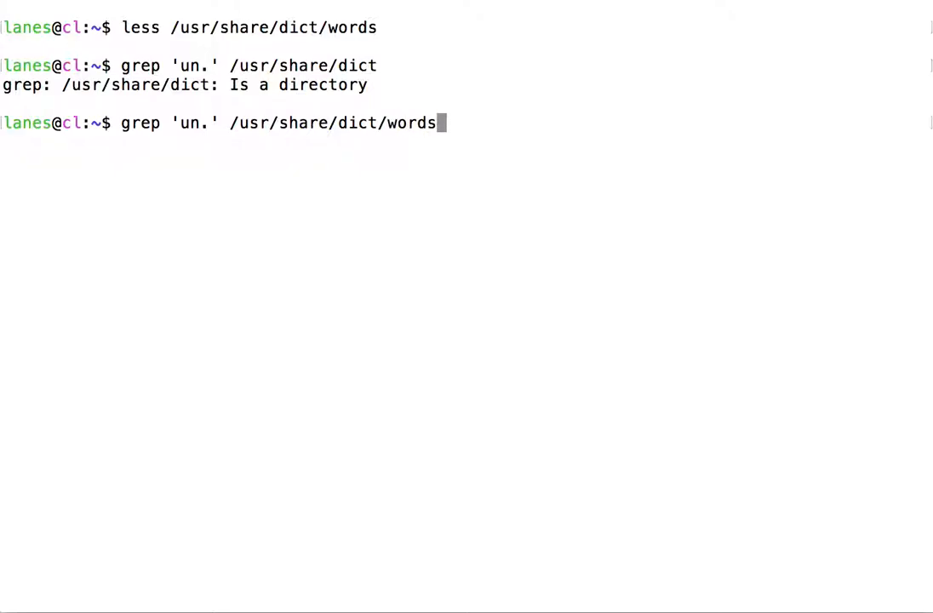
key("Return")
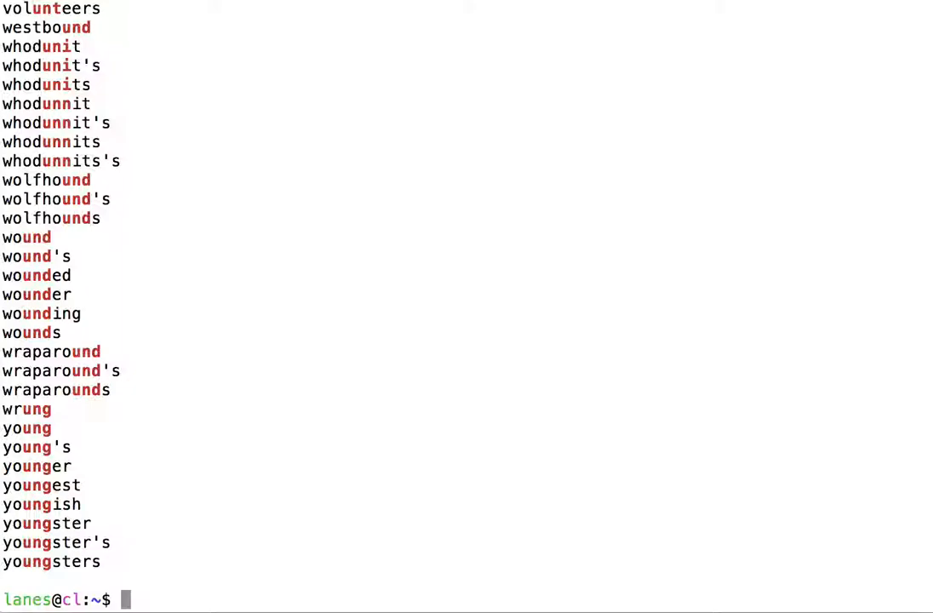
mouse_move(155, 104)
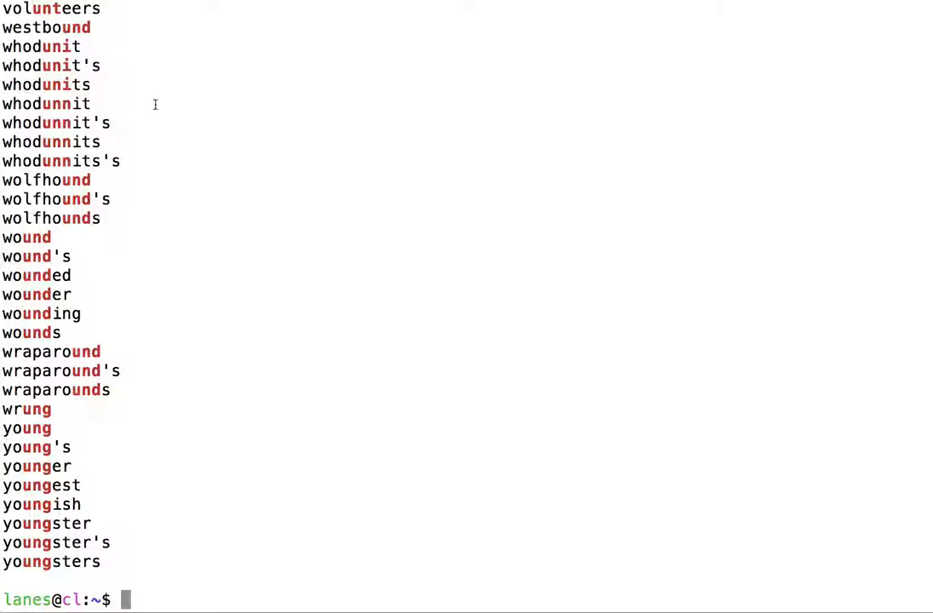
mouse_move(41, 102)
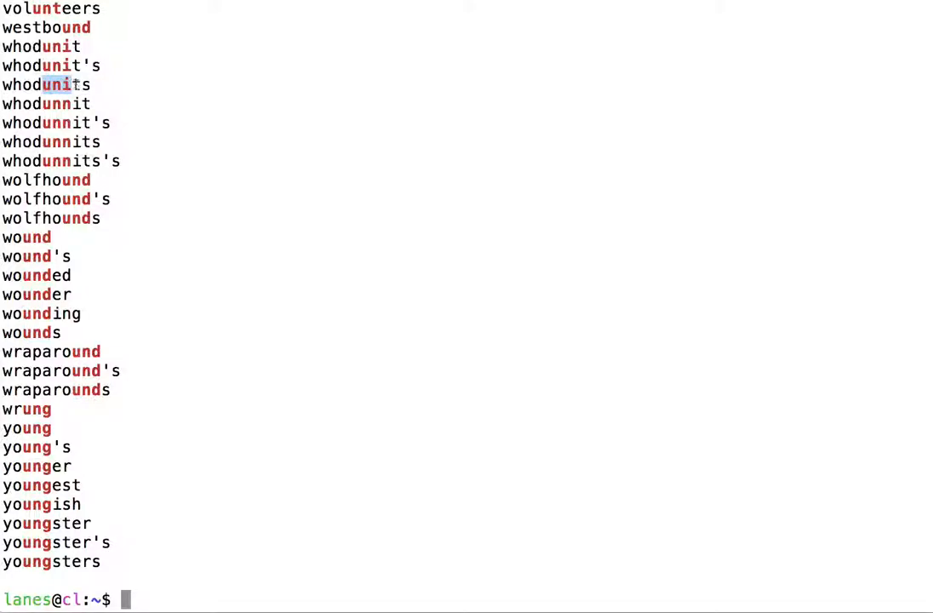
mouse_move(126, 99)
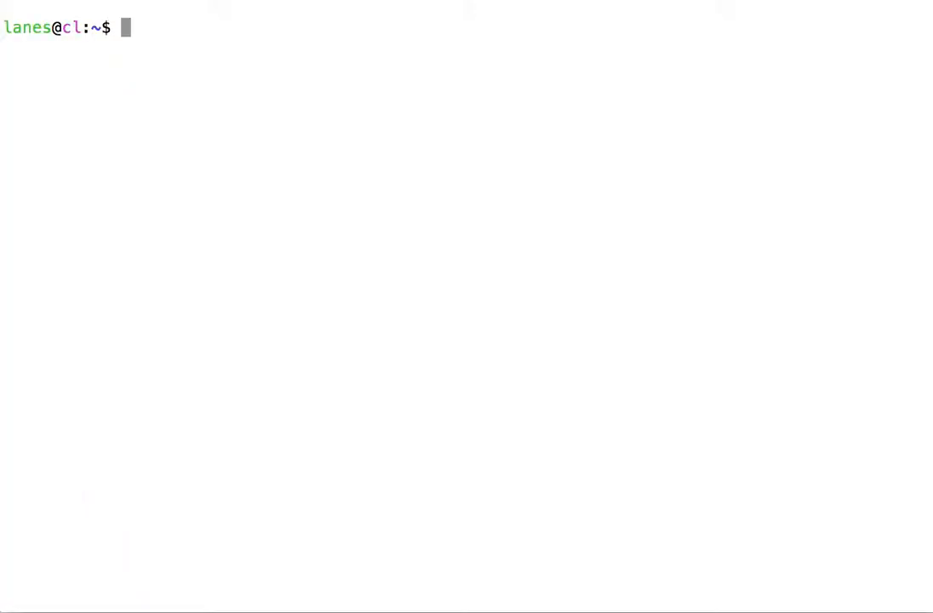
Run grep 'un..' /usr/share/dict/words, then cancel a recalled copy of the command with Ctrl+C
type("grep 'un.' /usr/share/dict/words")
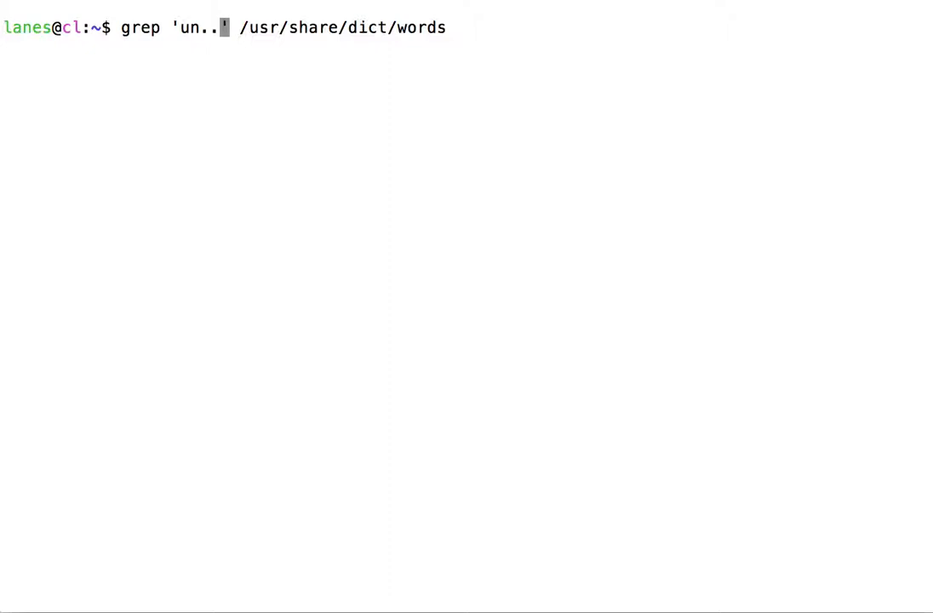
key("Return")
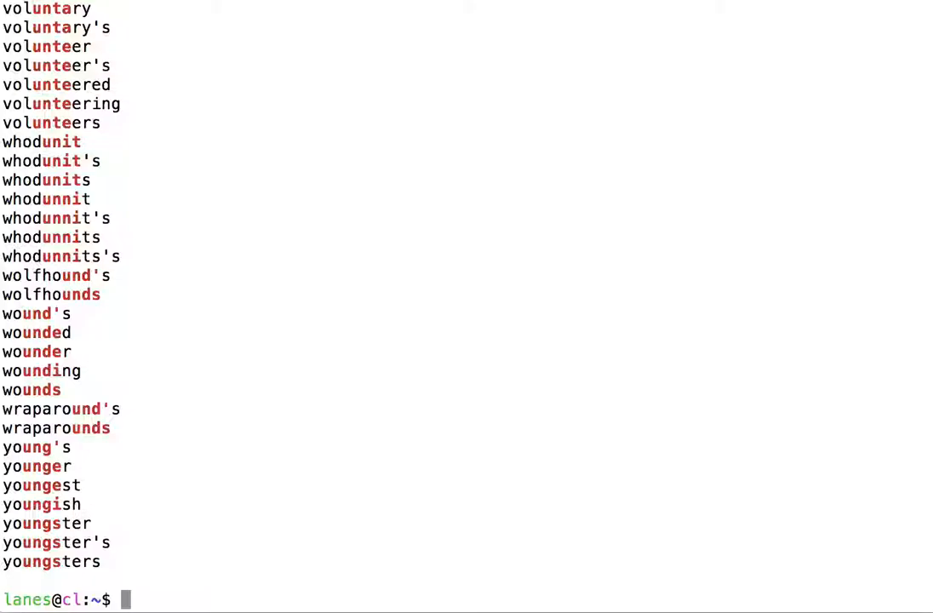
type("grep 'un..' /usr/share/dict/words")
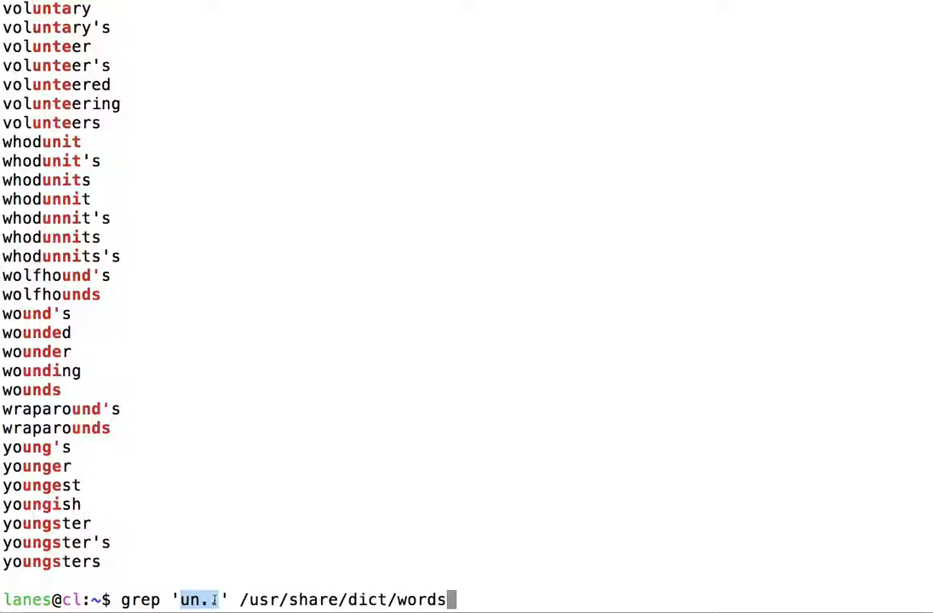
type(".")
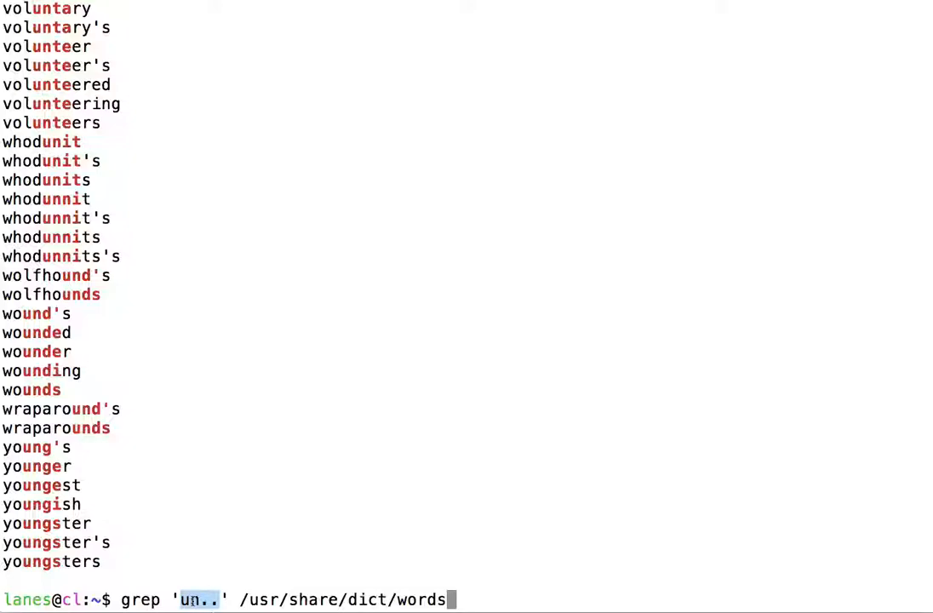
mouse_move(188, 501)
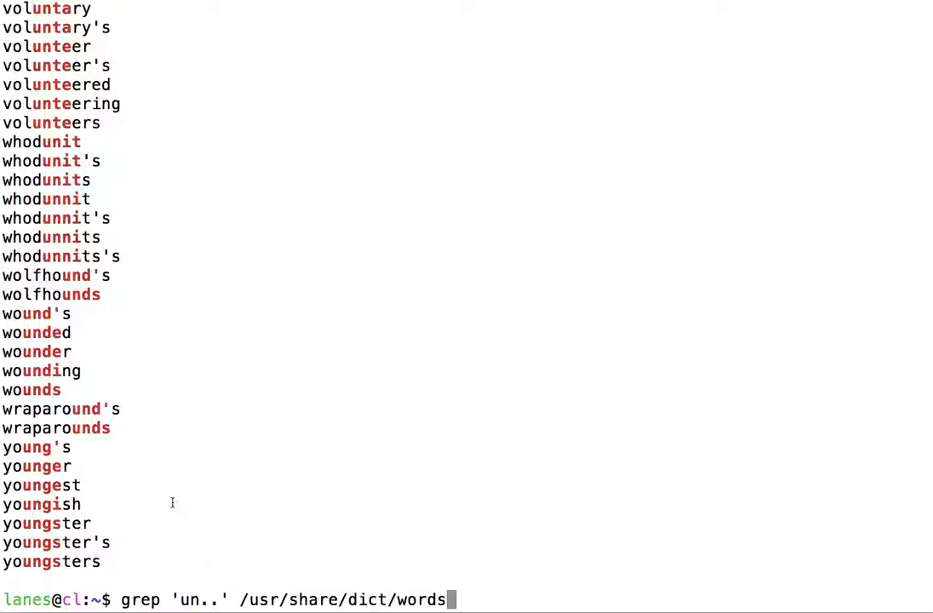
mouse_move(9, 504)
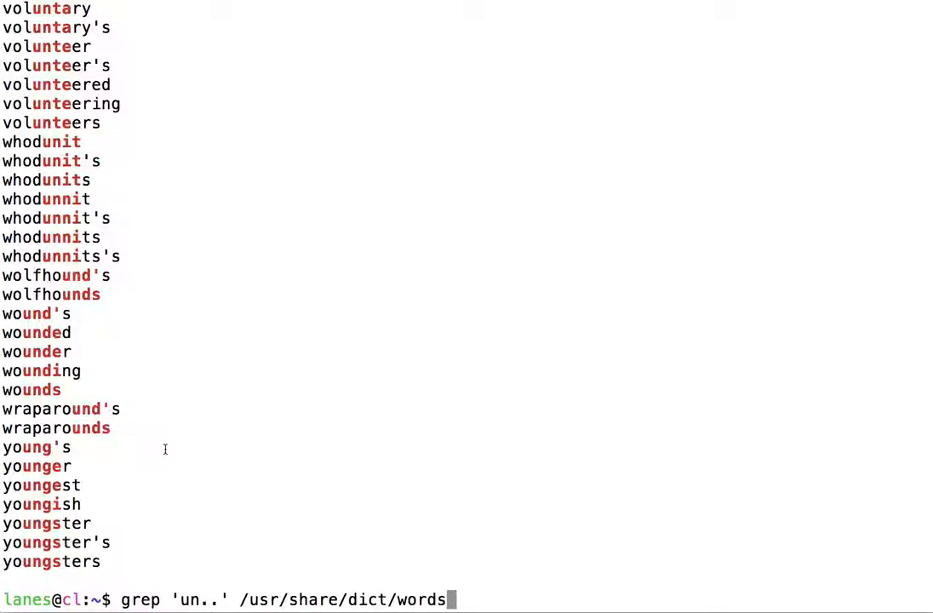
key("ctrl+c")
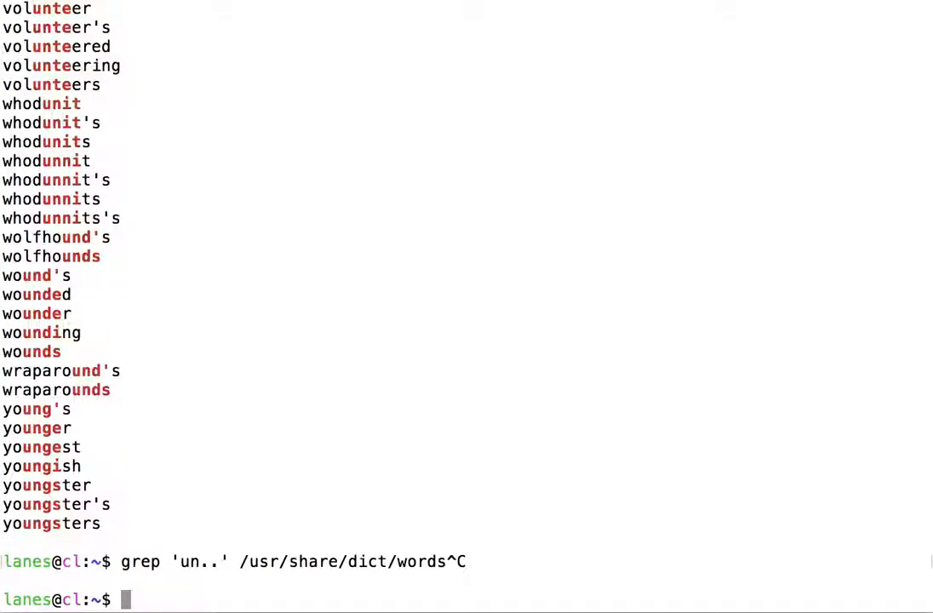
Run echo "young" | grep 'un..' showing no match, then select the word young
type("echo")
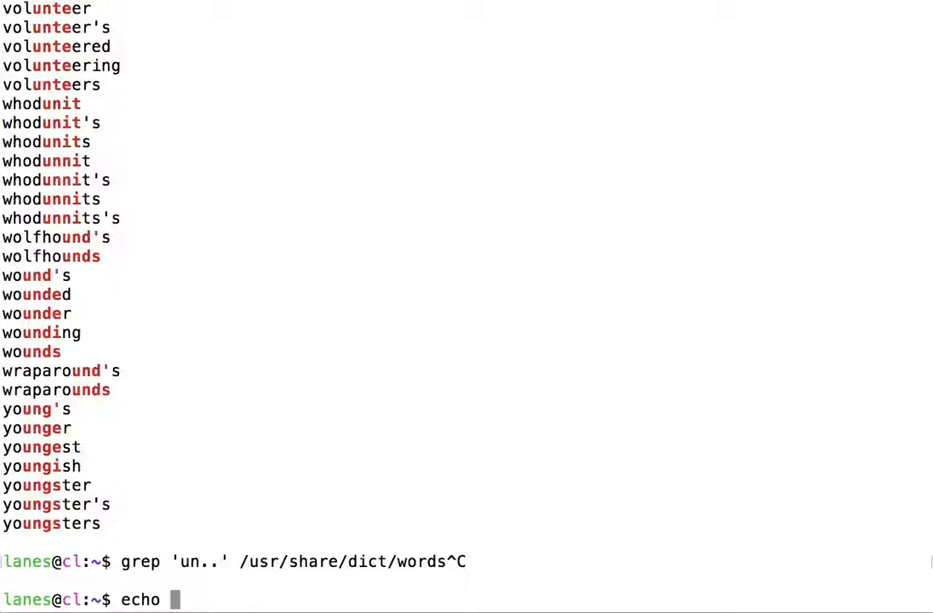
type("\"young\"")
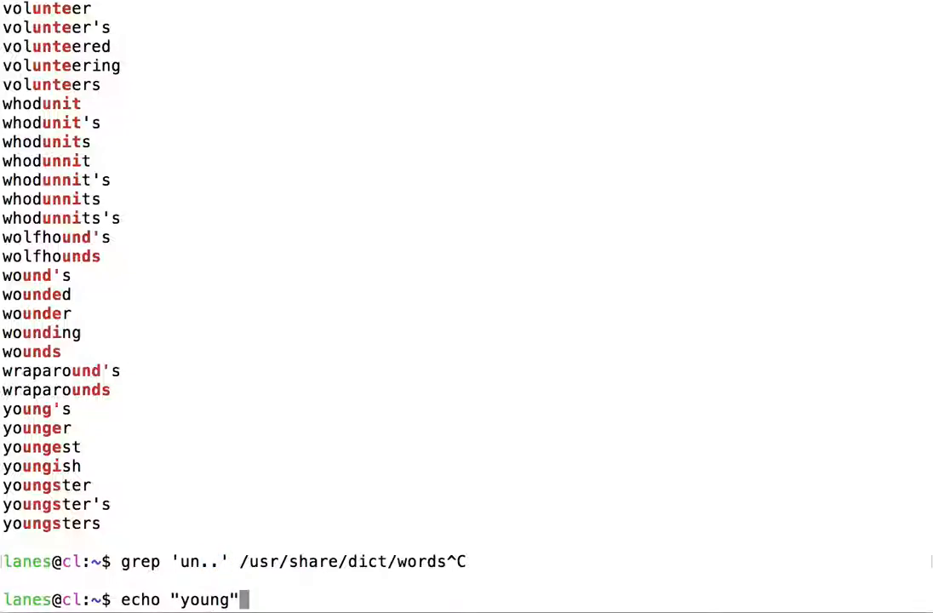
type("|")
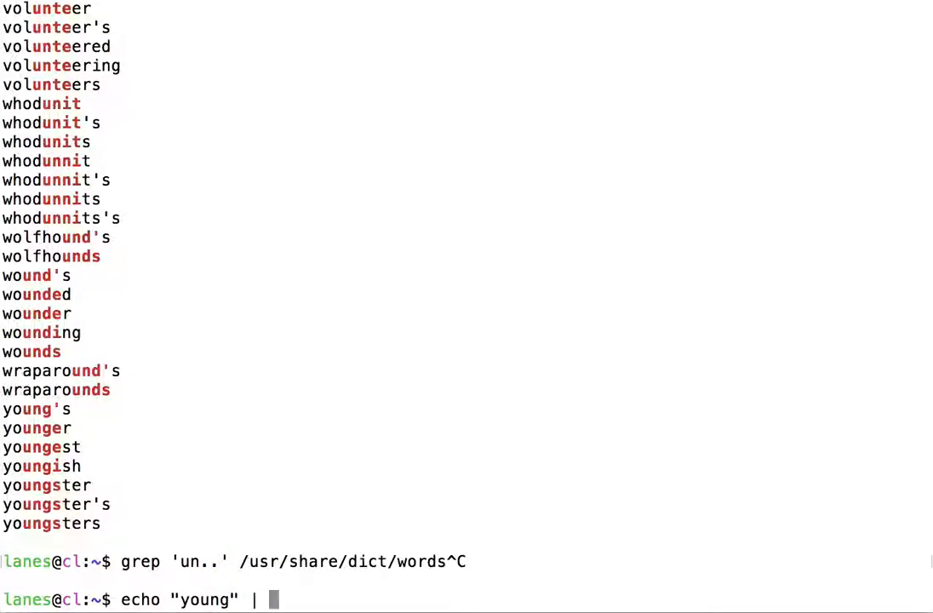
type("grep")
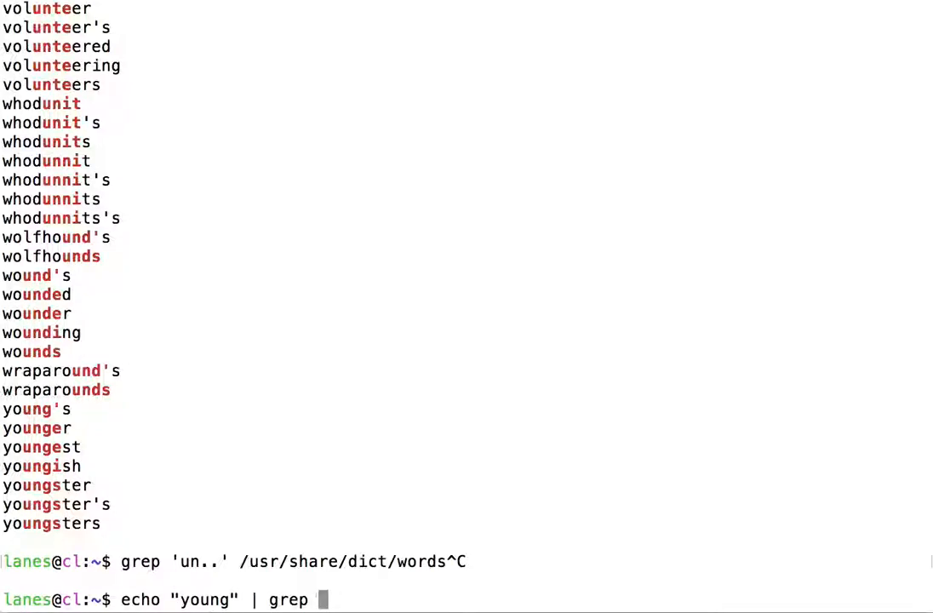
type("'un..'")
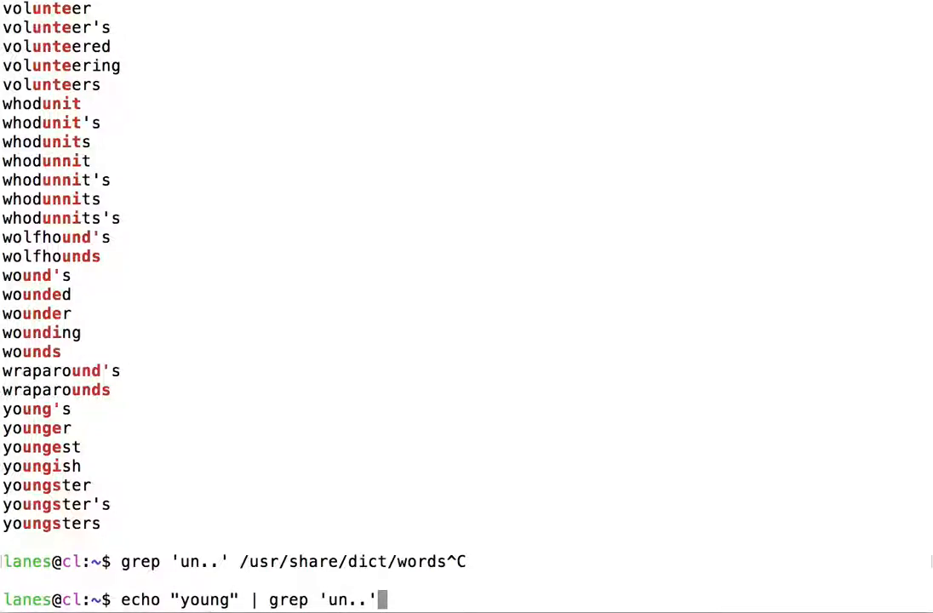
key("Return")
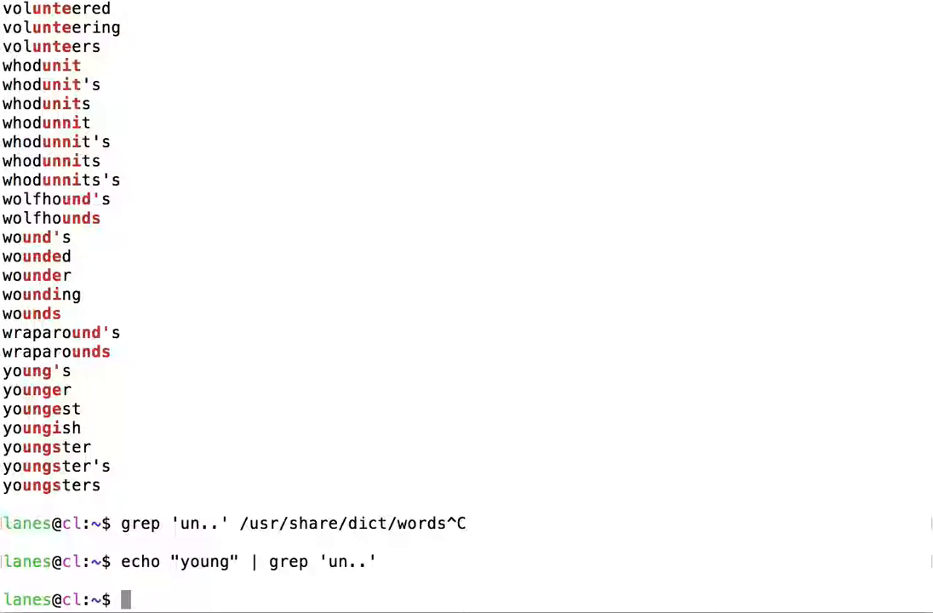
double_click(205, 562)
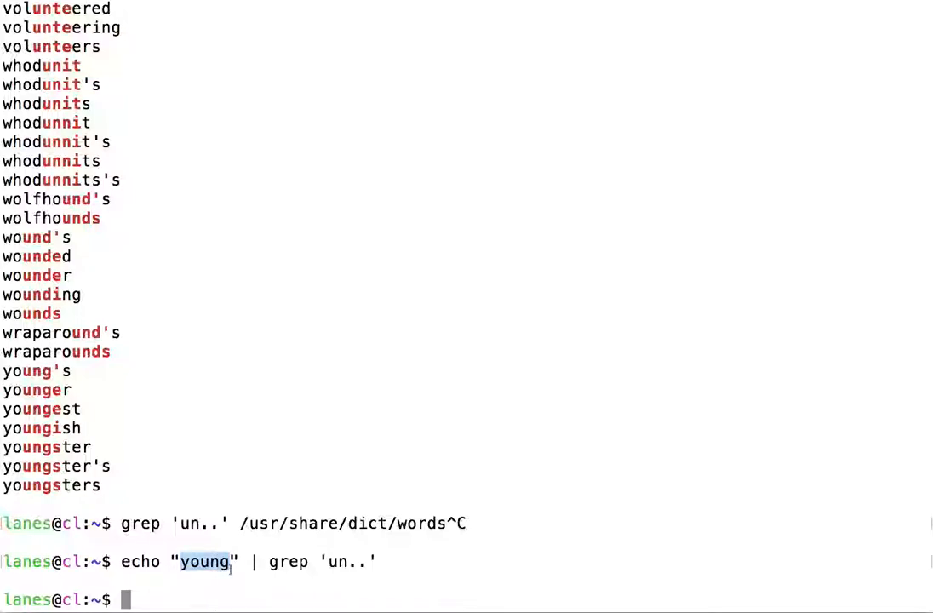